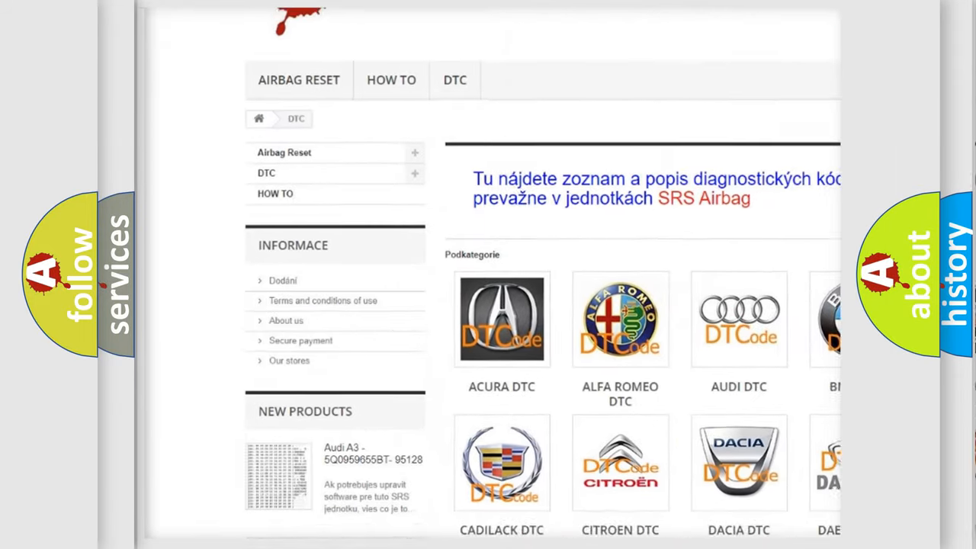
Advance the P0651 slide from the Description text to the Cause section listing 5-Volt supply shorts
scroll("down", 3)
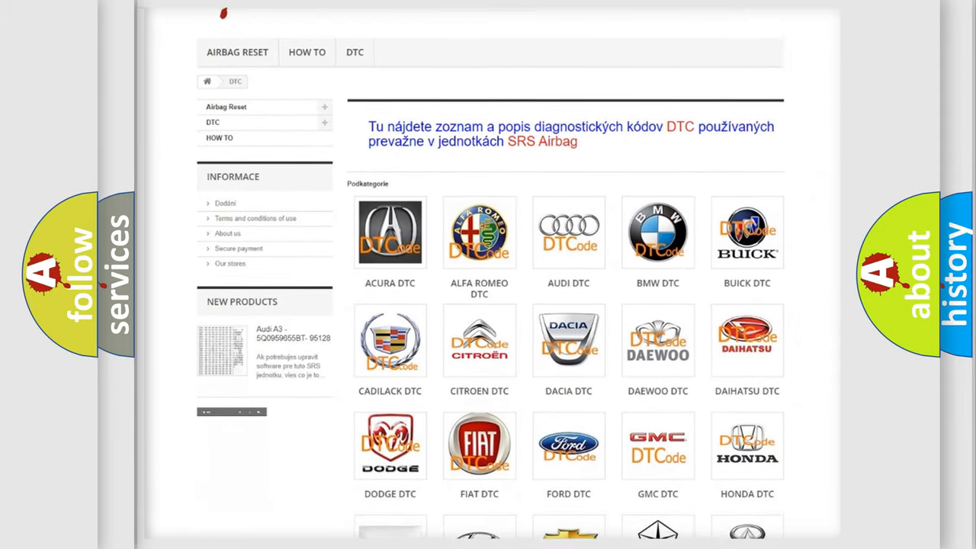
scroll("down", 3)
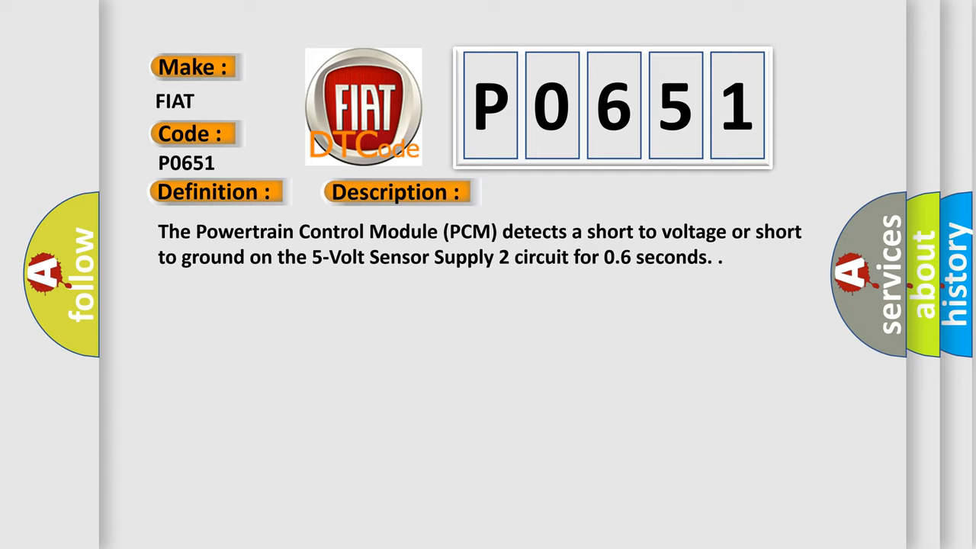
left_click(558, 192)
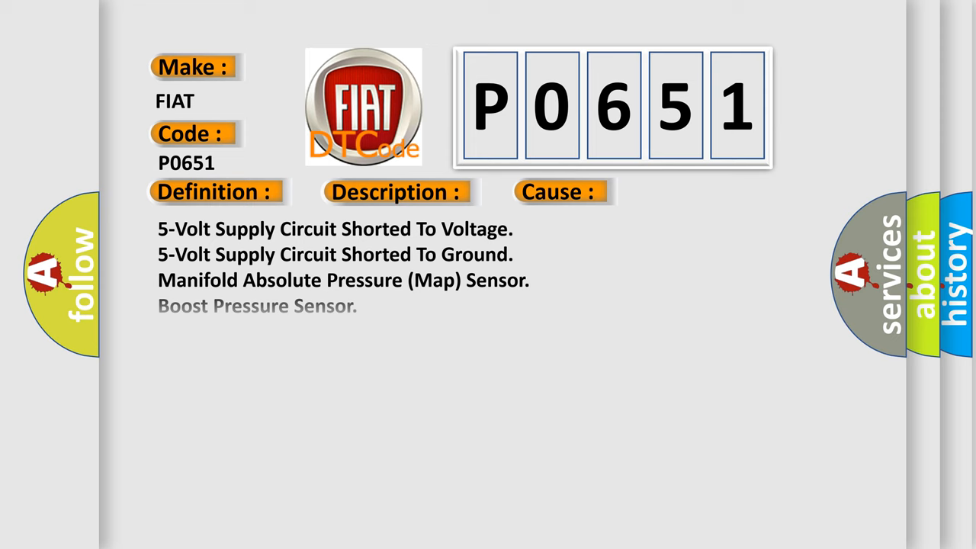